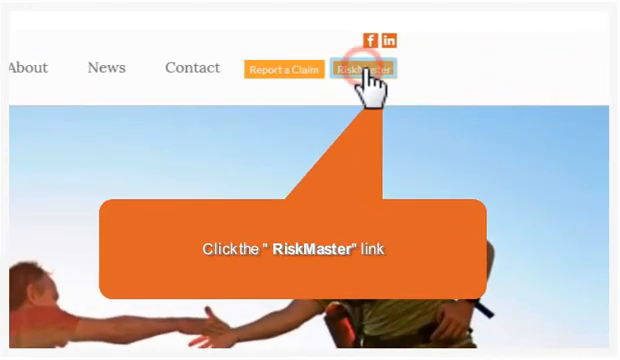
- Go to the RiskMaster login page from the site's top navigation
click(366, 68)
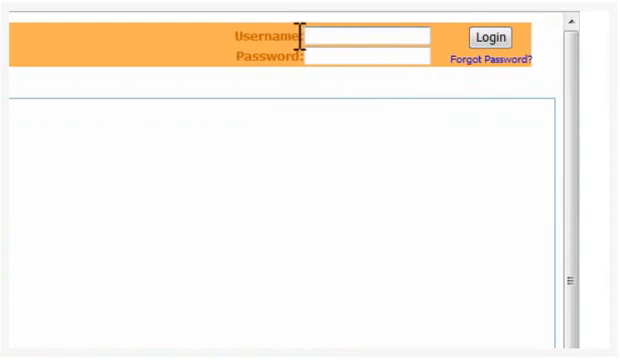
text(sruggl)
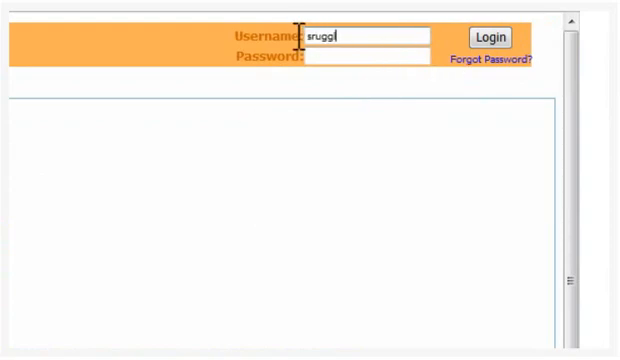
click(490, 36)
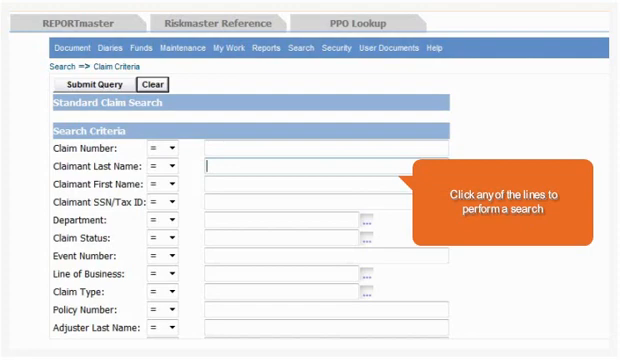
- Search claims for claimant last name 'test'
click(280, 166)
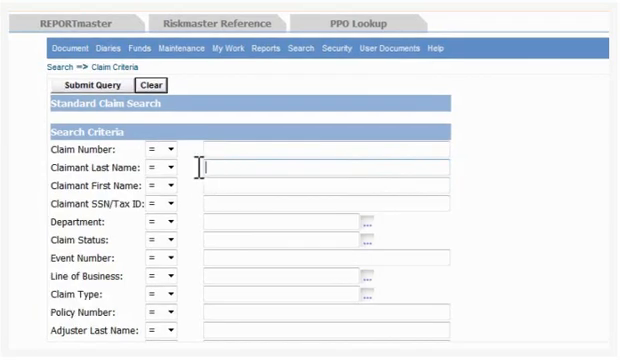
text(test)
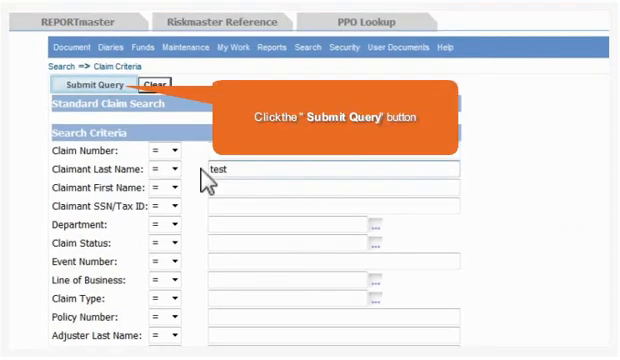
click(96, 84)
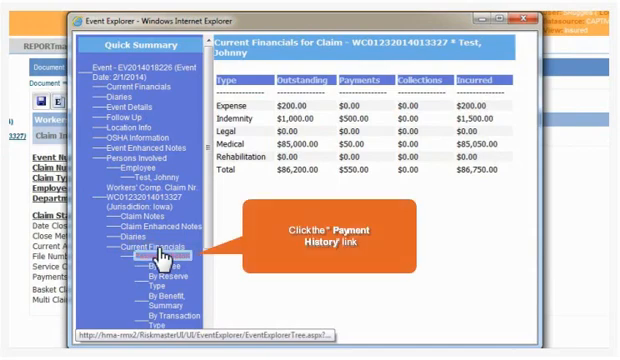
- Review the claim's payment history in Event Explorer, totalling $550.00
click(162, 258)
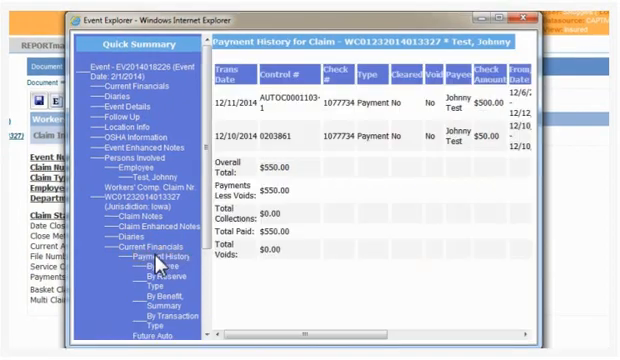
scroll(down, 3)
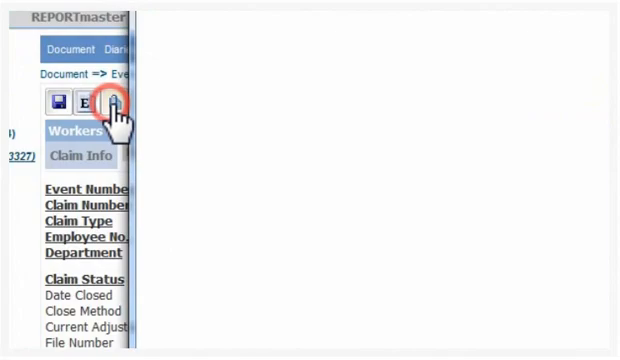
- View the claim's attached RESERVE_WORKSHEET document properties
click(98, 96)
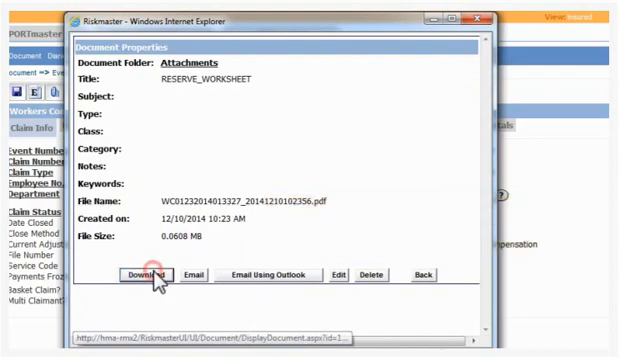
- Download the RESERVE_WORKSHEET PDF and open it from the browser
click(148, 272)
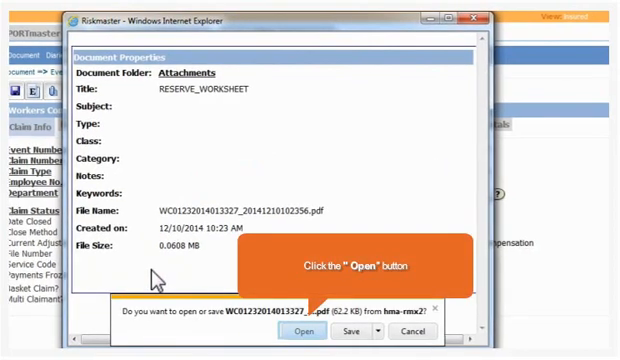
click(300, 328)
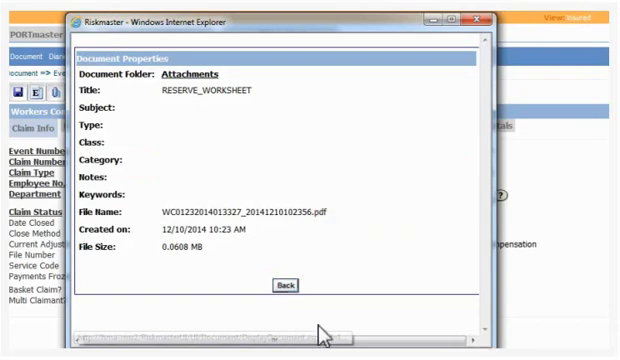
- Close the attachments window and the claim file, returning to the home screen
click(286, 288)
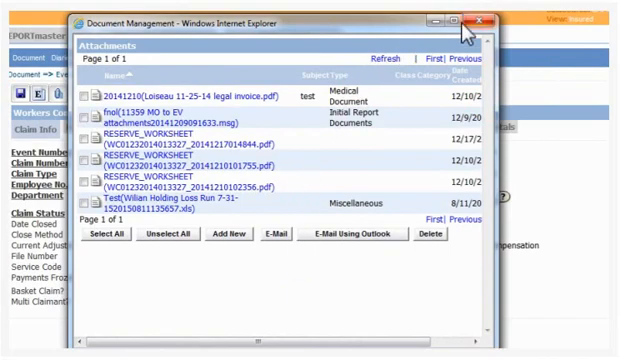
click(484, 20)
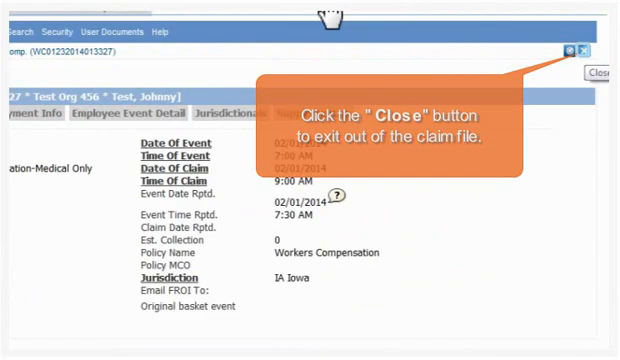
click(592, 52)
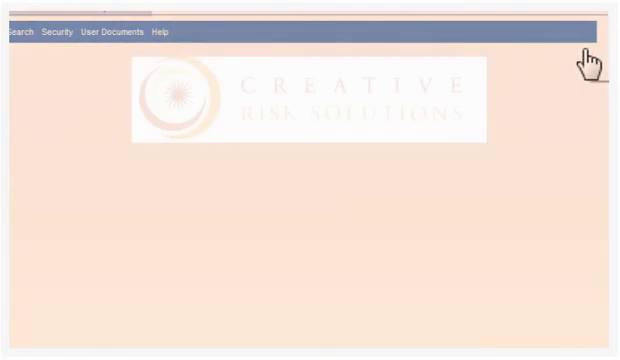